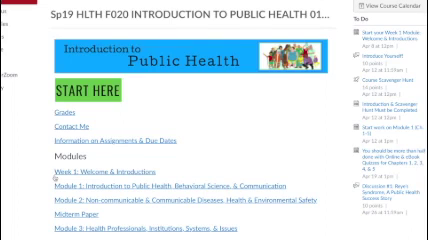
Scroll through the Navigating Your Course, Set Up Text Announcements and Canvas Tips pages
{"action": "scroll", "scroll_direction": "down", "scroll_amount": 3}
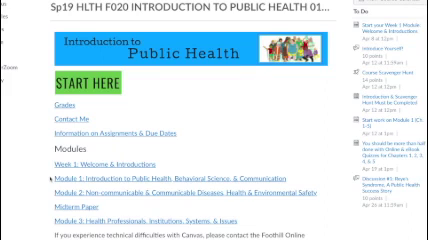
{"action": "scroll", "scroll_direction": "down", "scroll_amount": 3}
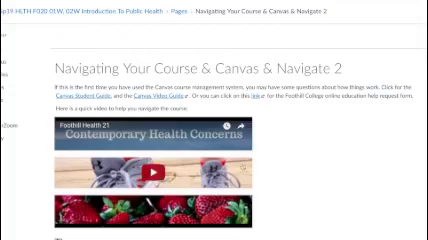
{"action": "scroll", "scroll_direction": "down", "scroll_amount": 3}
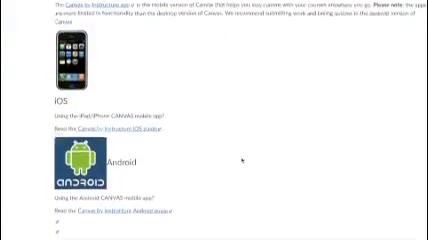
{"action": "scroll", "scroll_direction": "down", "scroll_amount": 3}
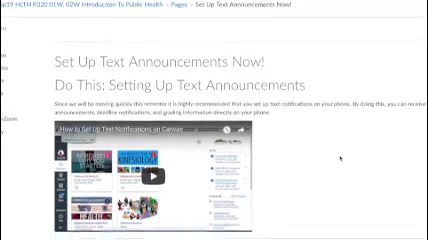
{"action": "scroll", "scroll_direction": "down", "scroll_amount": 3}
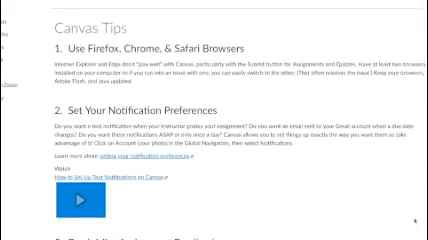
{"action": "scroll", "scroll_direction": "down", "scroll_amount": 3}
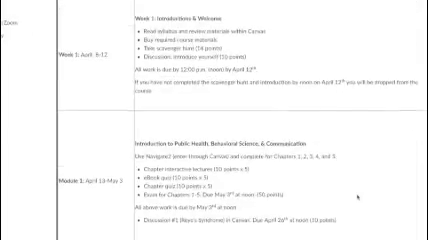
Scroll the schedule down to the Week 1 and Module 1 table rows
{"action": "scroll", "scroll_direction": "down", "scroll_amount": 3}
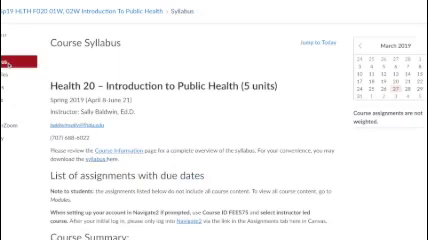
Scroll down through the syllabus Course Summary table of dated assignments and back up
{"action": "scroll", "scroll_direction": "down", "scroll_amount": 3}
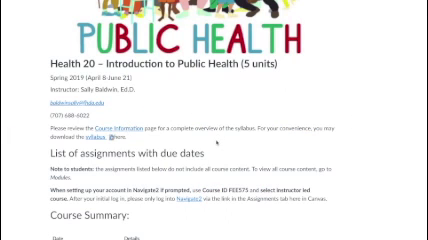
{"action": "scroll", "scroll_direction": "down", "scroll_amount": 3}
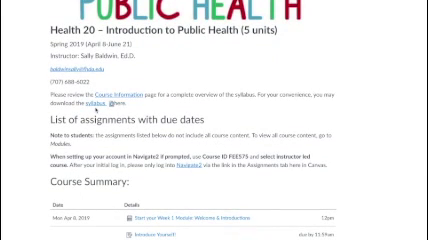
{"action": "scroll", "scroll_direction": "down", "scroll_amount": 3}
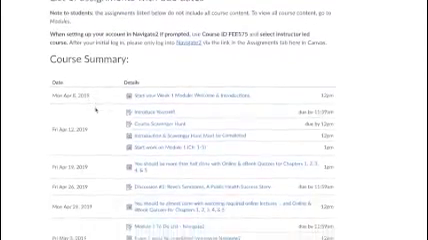
{"action": "scroll", "scroll_direction": "down", "scroll_amount": 3}
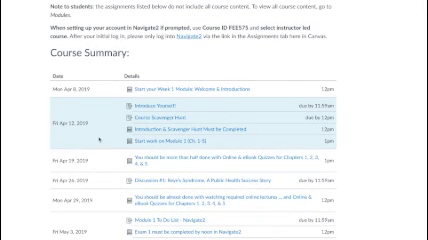
{"action": "scroll", "scroll_direction": "down", "scroll_amount": 3}
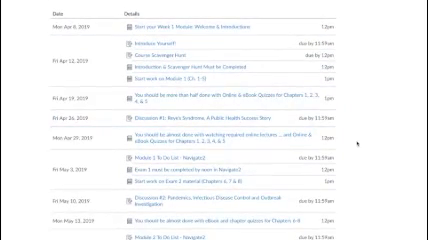
{"action": "scroll", "scroll_direction": "down", "scroll_amount": 3}
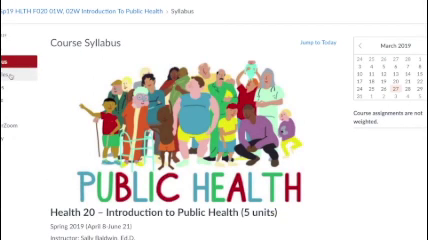
{"action": "scroll", "scroll_direction": "down", "scroll_amount": 3}
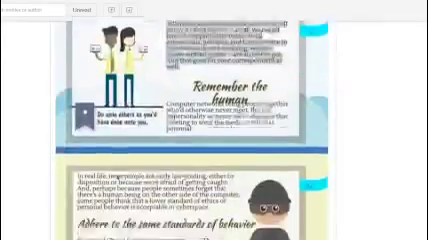
Scroll past the netiquette infographic down to the discussion reply editor
{"action": "scroll", "scroll_direction": "down", "scroll_amount": 3}
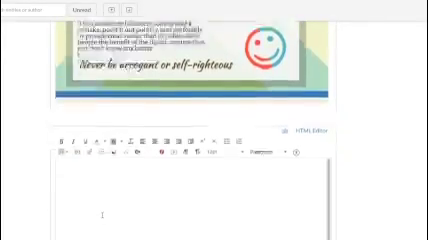
{"action": "scroll", "scroll_direction": "down", "scroll_amount": 3}
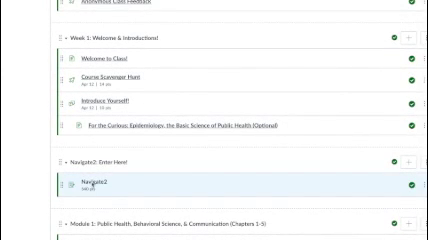
Open the Navigate2 module item and scroll its New Users registration form
{"action": "left_click", "coordinate": [62, 181]}
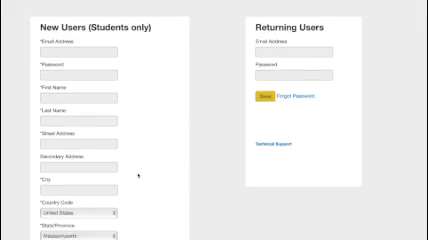
{"action": "scroll", "scroll_direction": "down", "scroll_amount": 3}
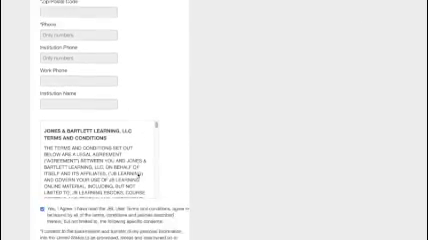